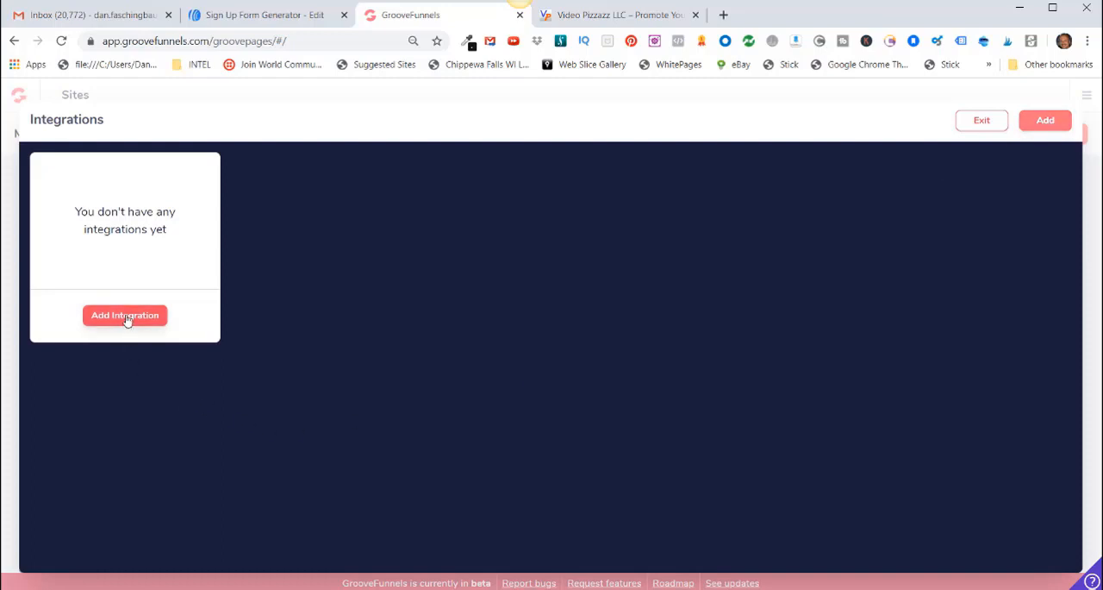
- Add a new AWeber integration and complete its account authorization
left_click(125, 315)
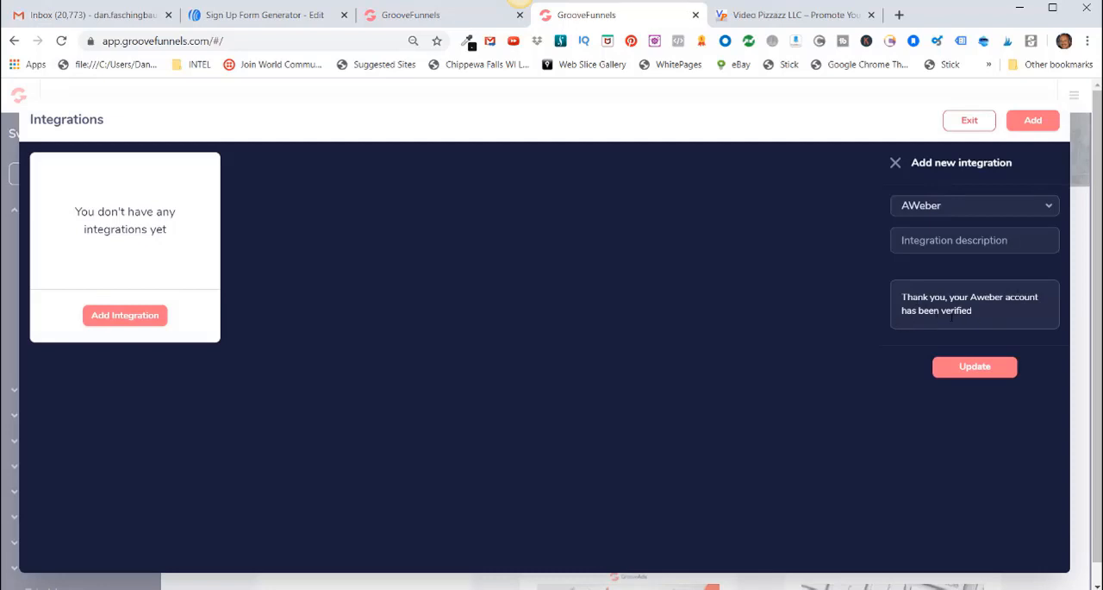
- Save the verified AWeber integration with Update
left_click(975, 366)
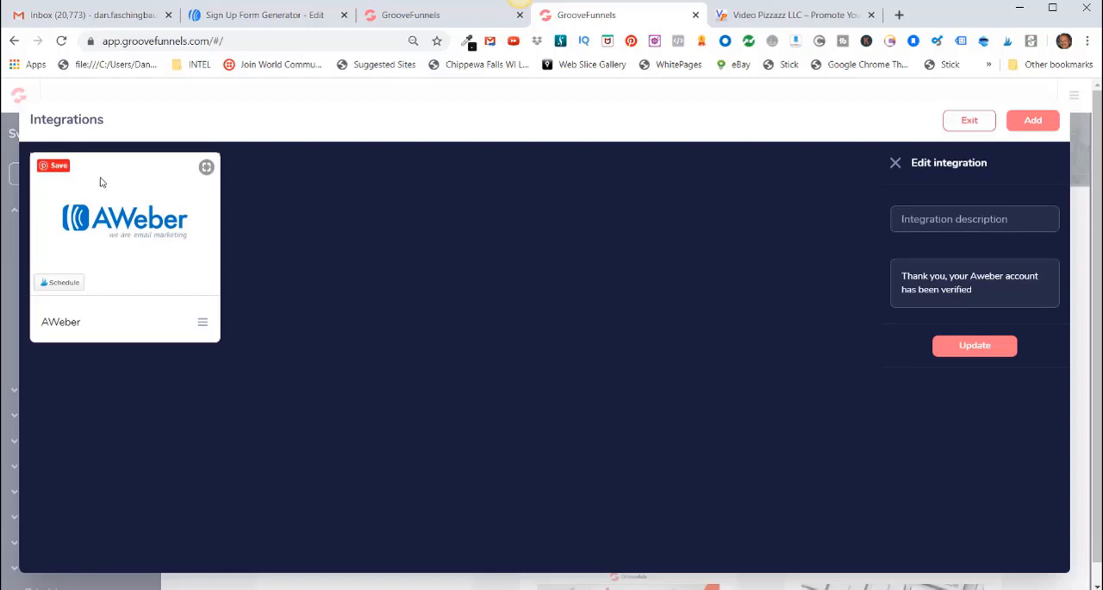
mouse_move(512, 343)
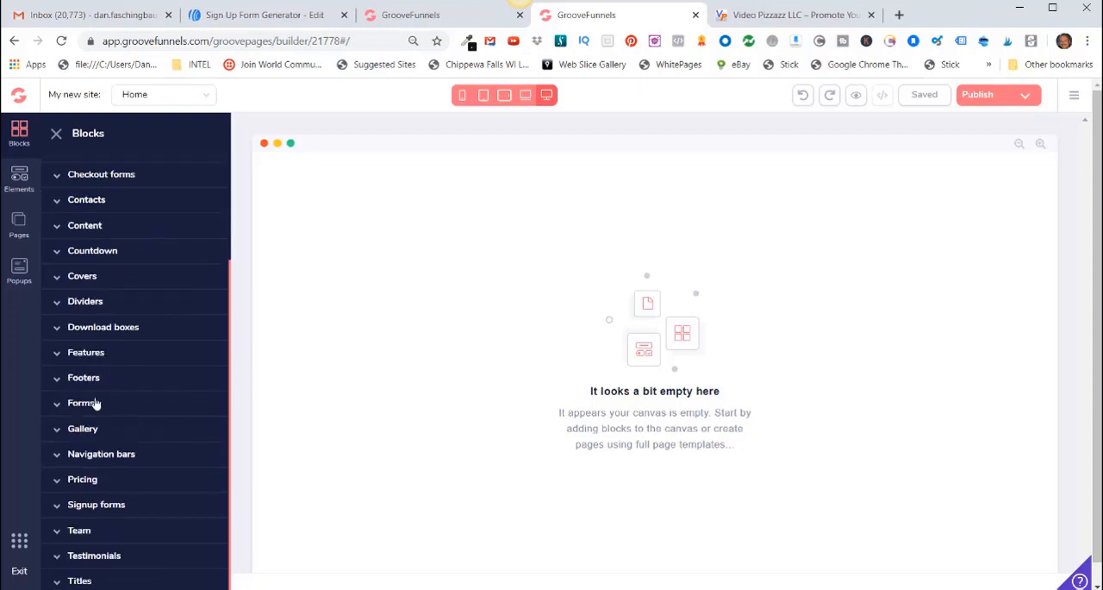
- Drop an email-and-Subscribe opt-in form block from the Forms category onto the page
left_click(82, 402)
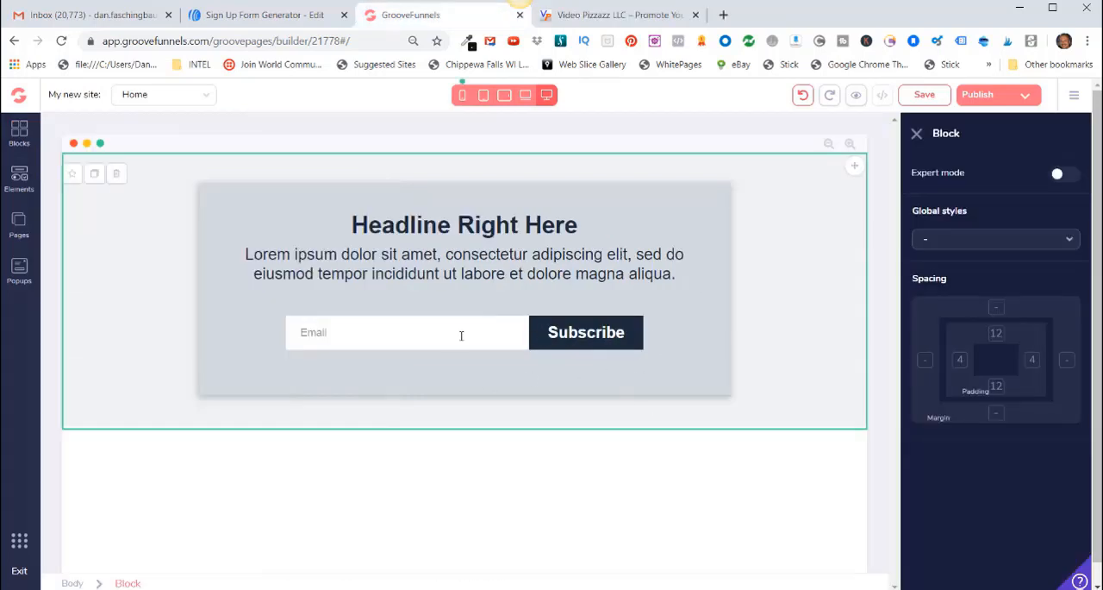
- Select the form's Subscribe button to view its Configure settings
left_click(586, 332)
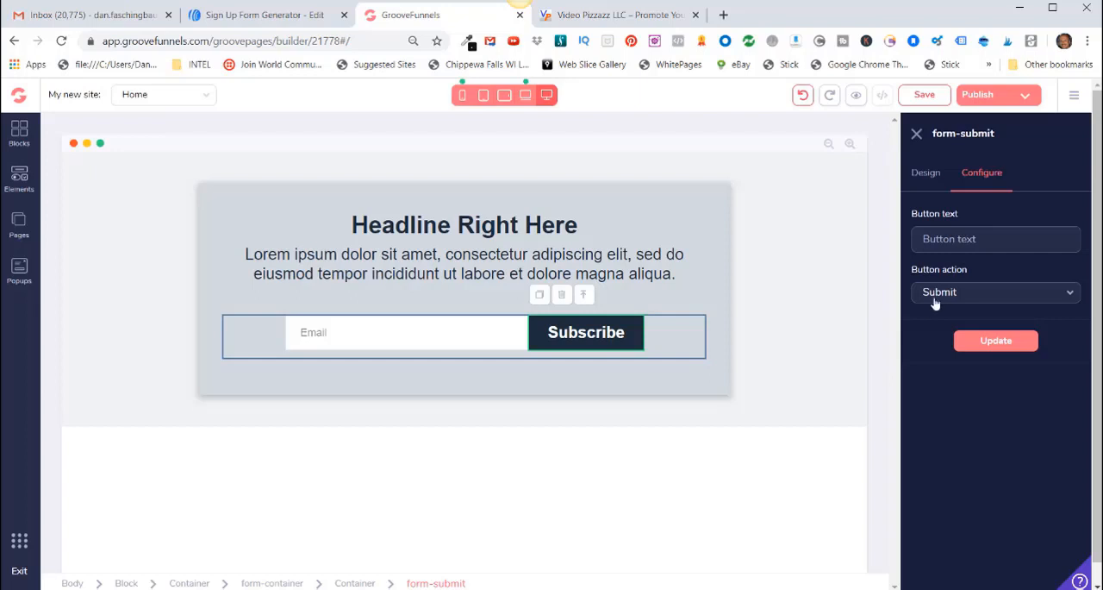
mouse_move(962, 308)
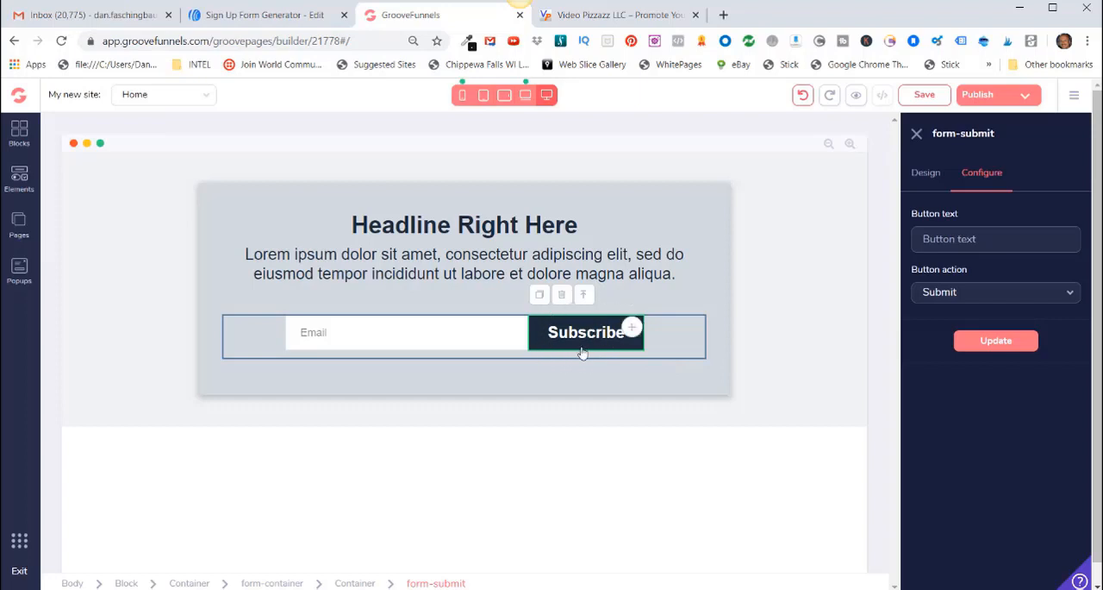
mouse_move(544, 311)
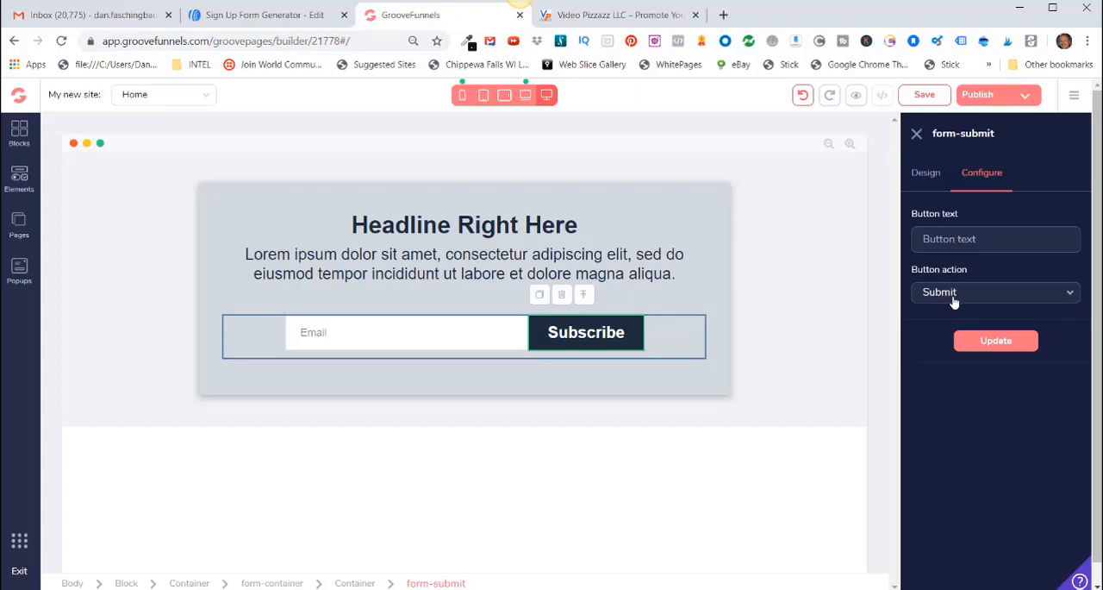
- Switch to AWeber's Sign Up Form Generator tab
left_click(259, 15)
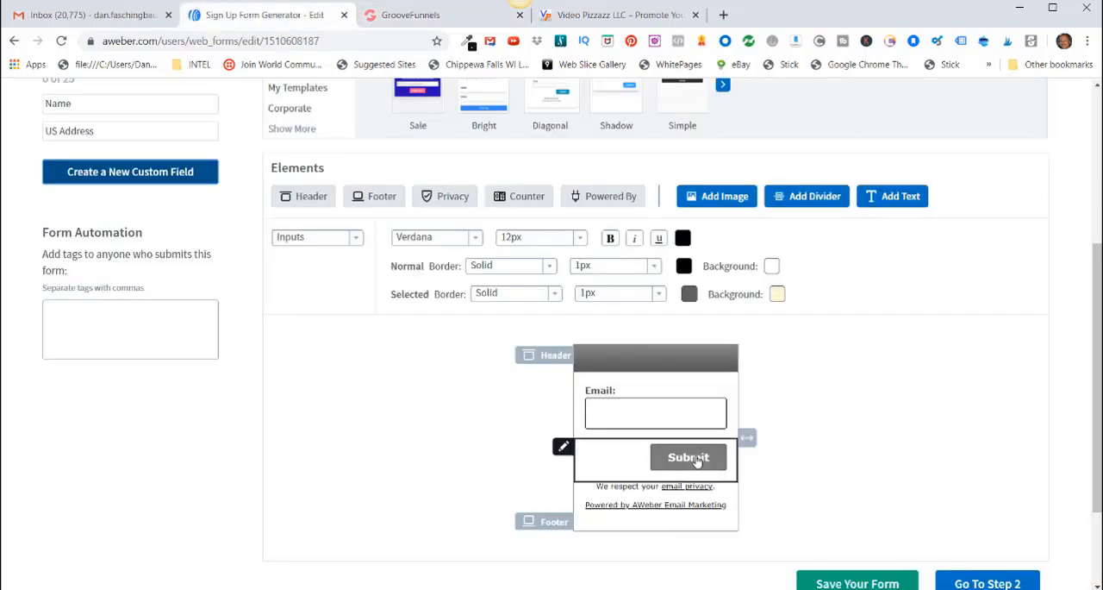
mouse_move(685, 459)
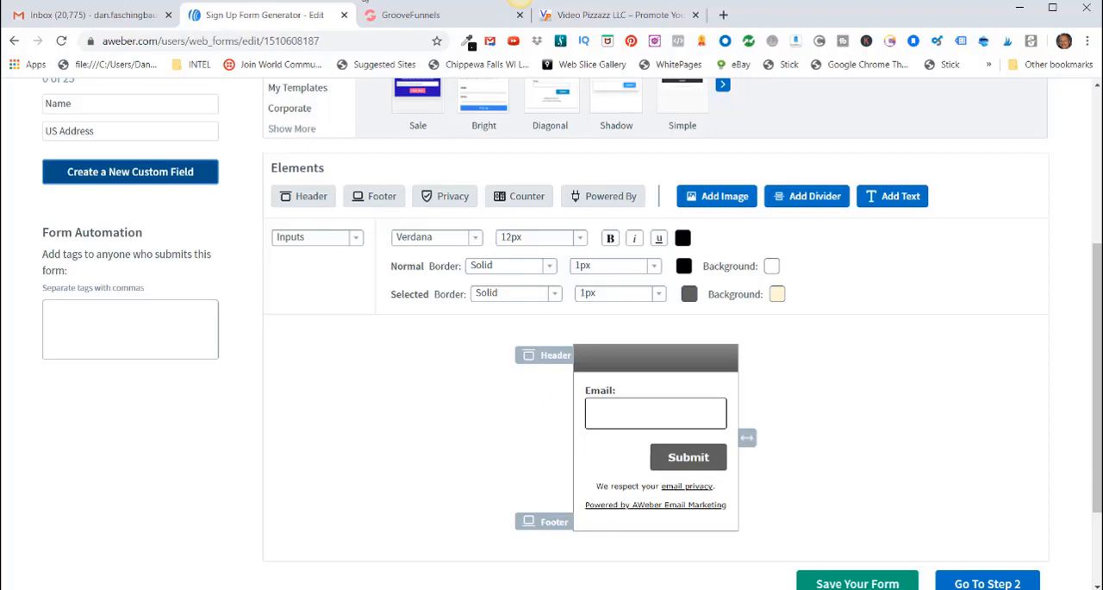
- Switch back to the GrooveFunnels page builder tab
left_click(410, 14)
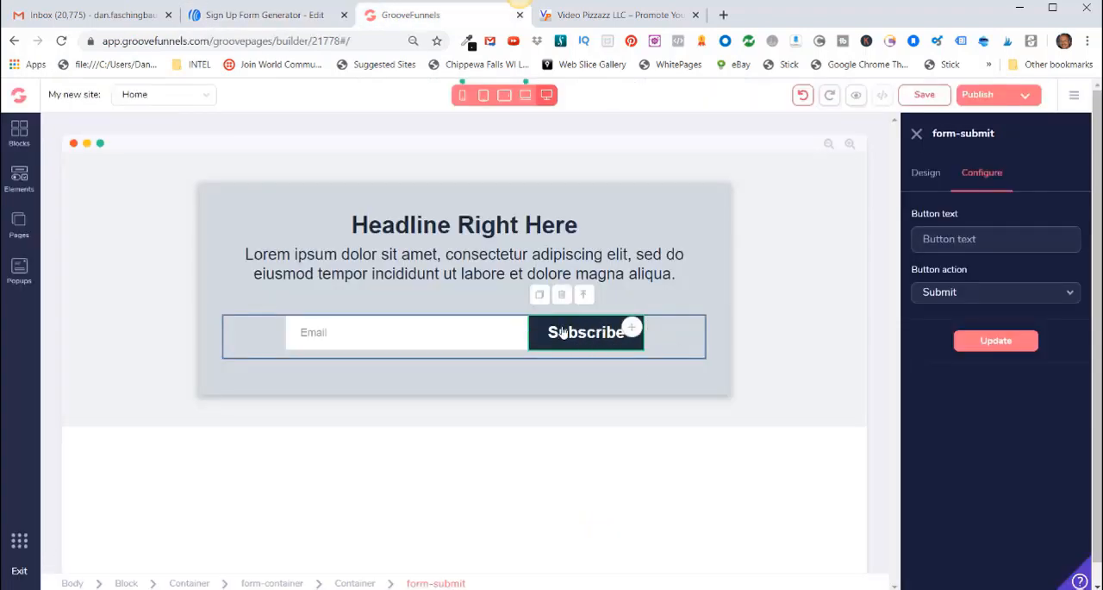
mouse_move(802, 422)
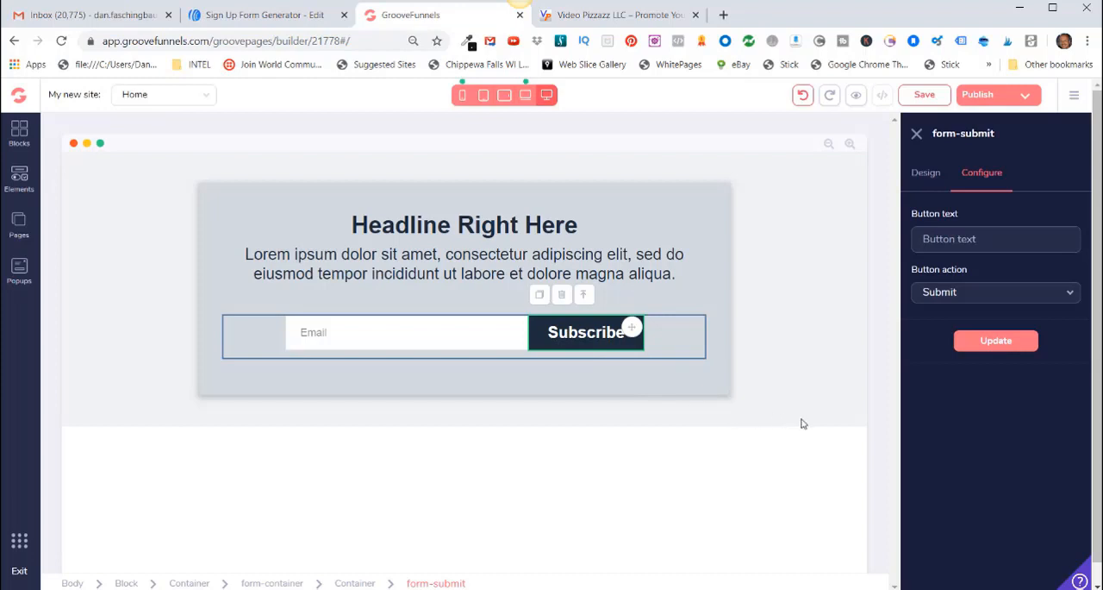
mouse_move(843, 406)
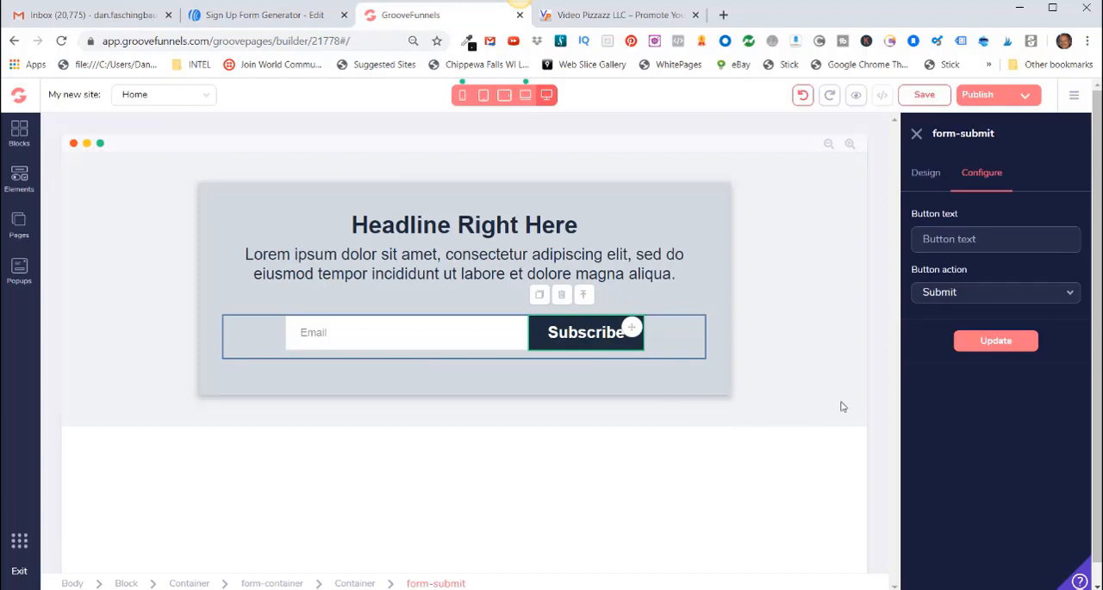